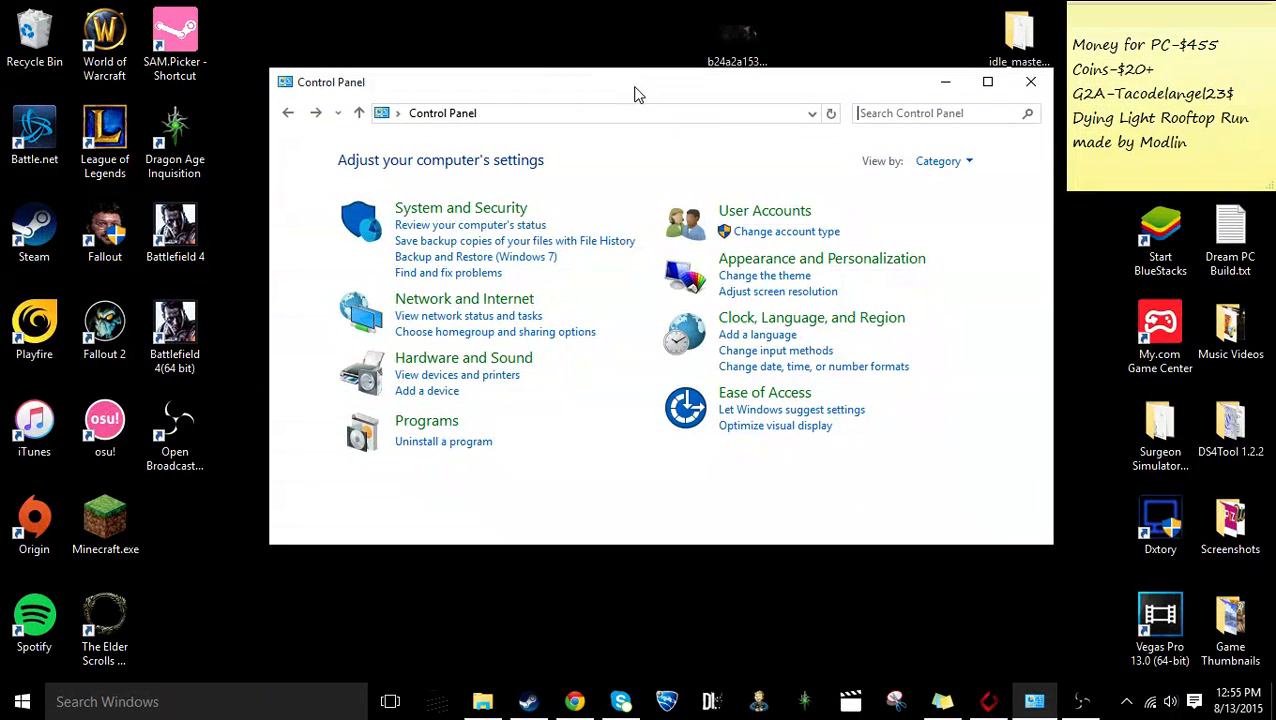
Try Steam's community pages, then search Control Panel for 'inter' to list Internet Options
drag(640, 82, 600, 72)
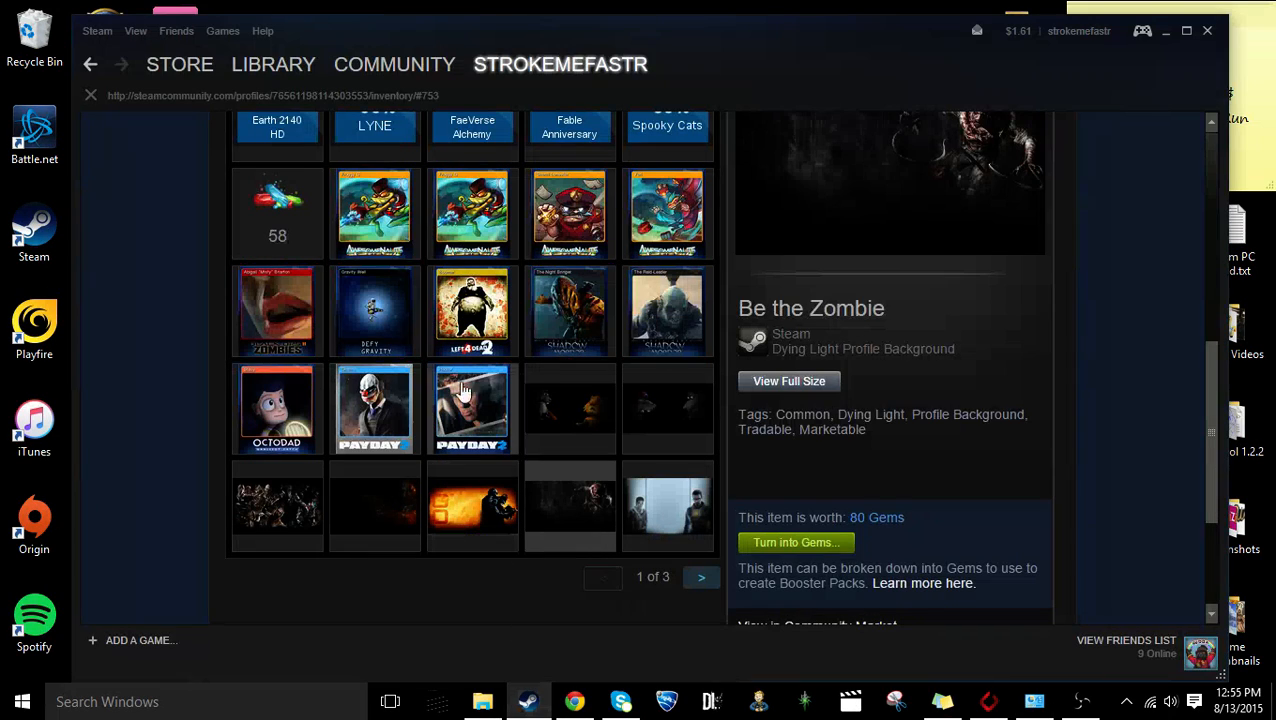
click(180, 64)
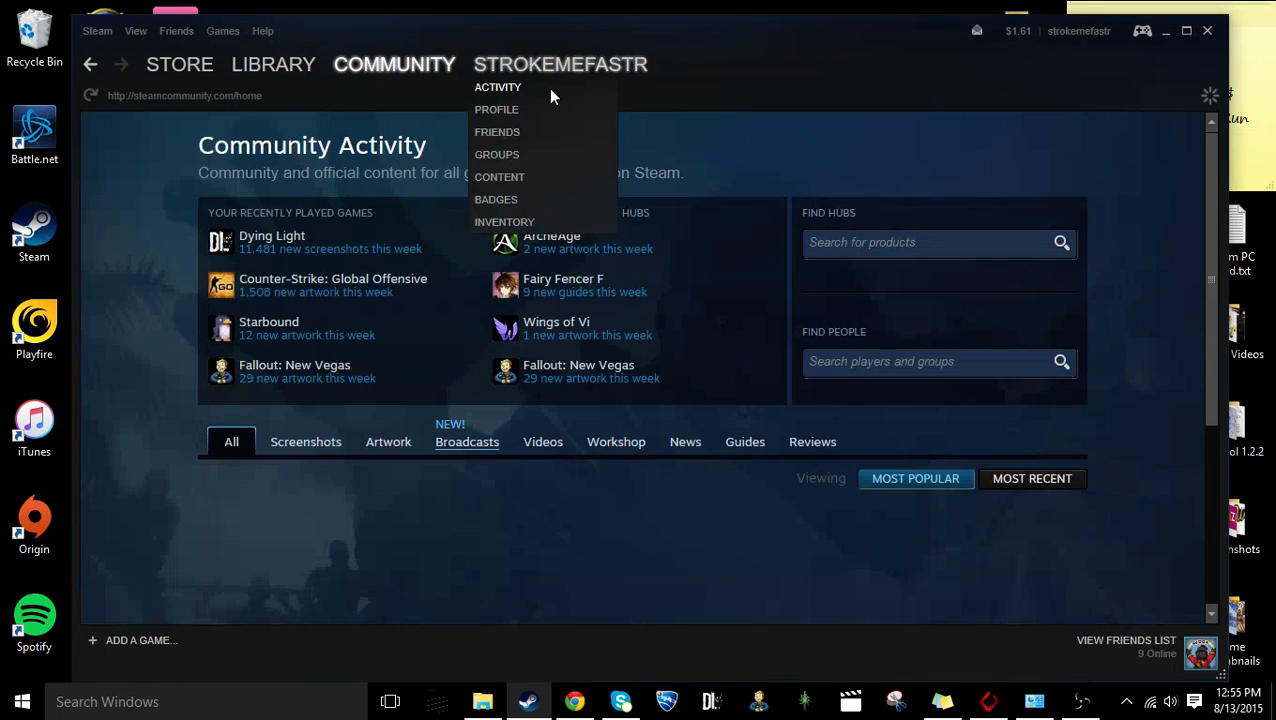
click(496, 108)
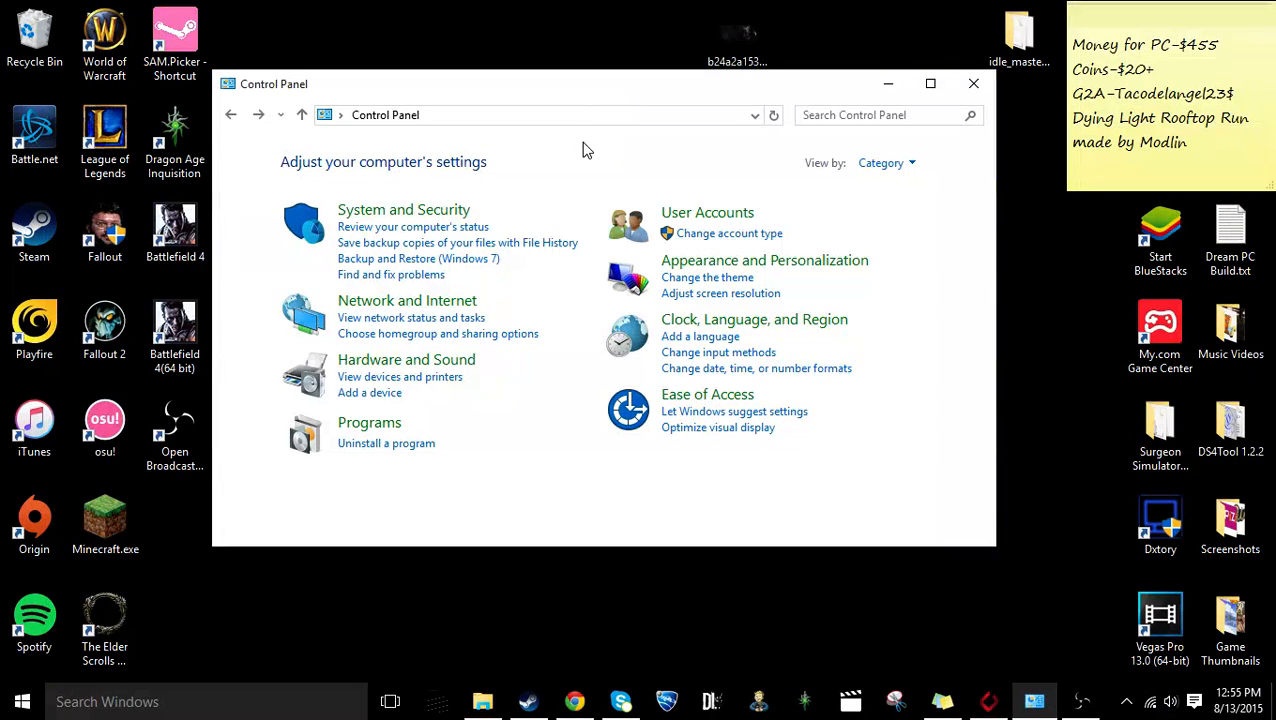
mouse_move(754, 134)
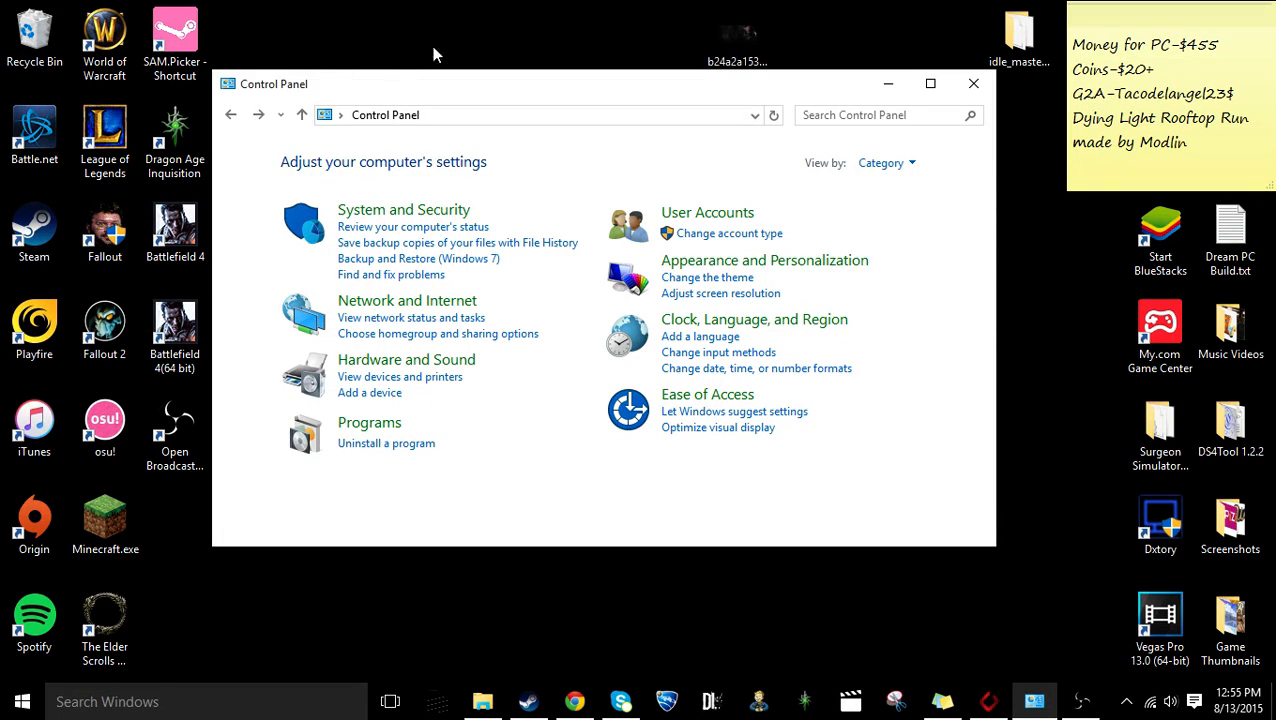
text(i)
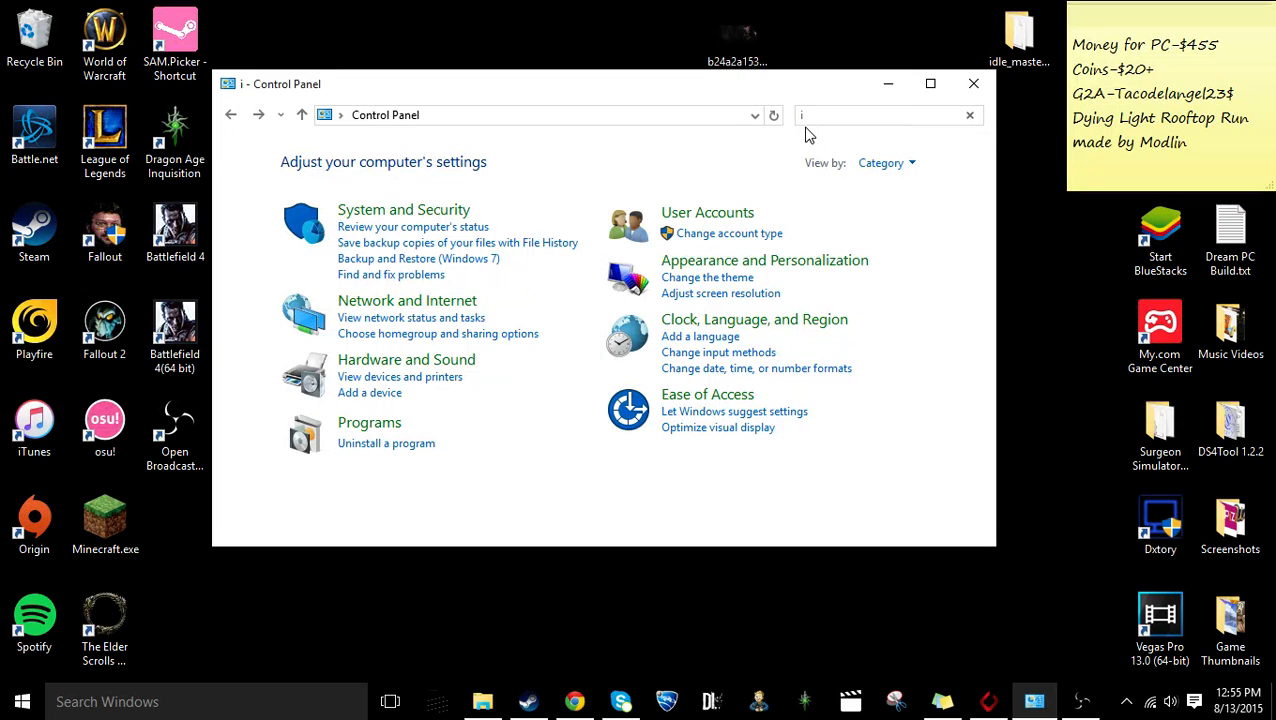
text(nter)
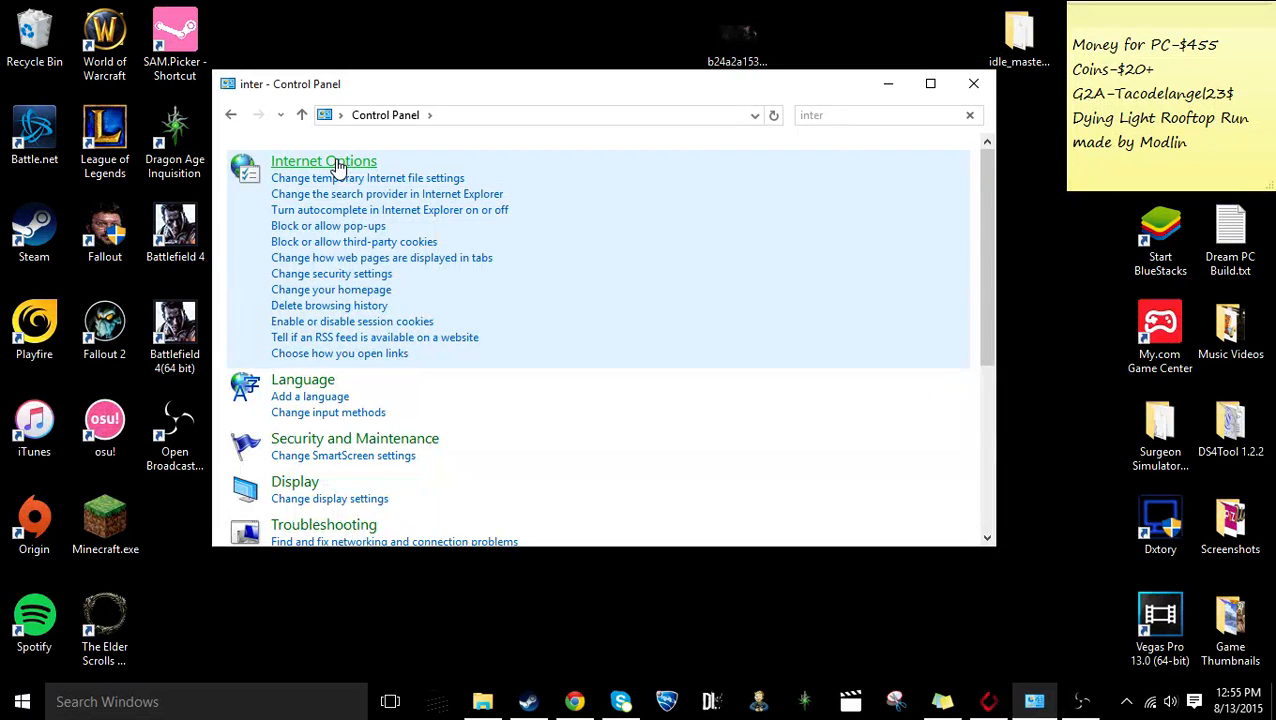
Reach Internet Properties' Connections LAN Settings dialog with proxy and auto-configuration options
click(324, 160)
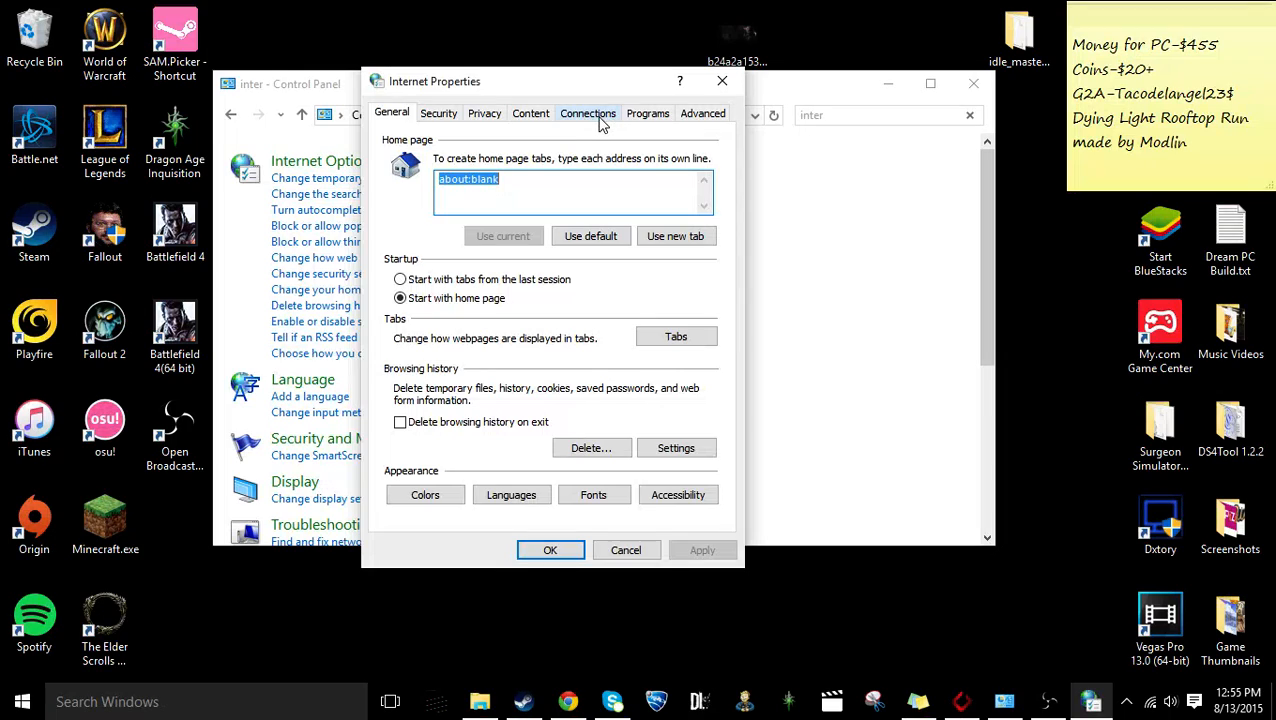
click(588, 112)
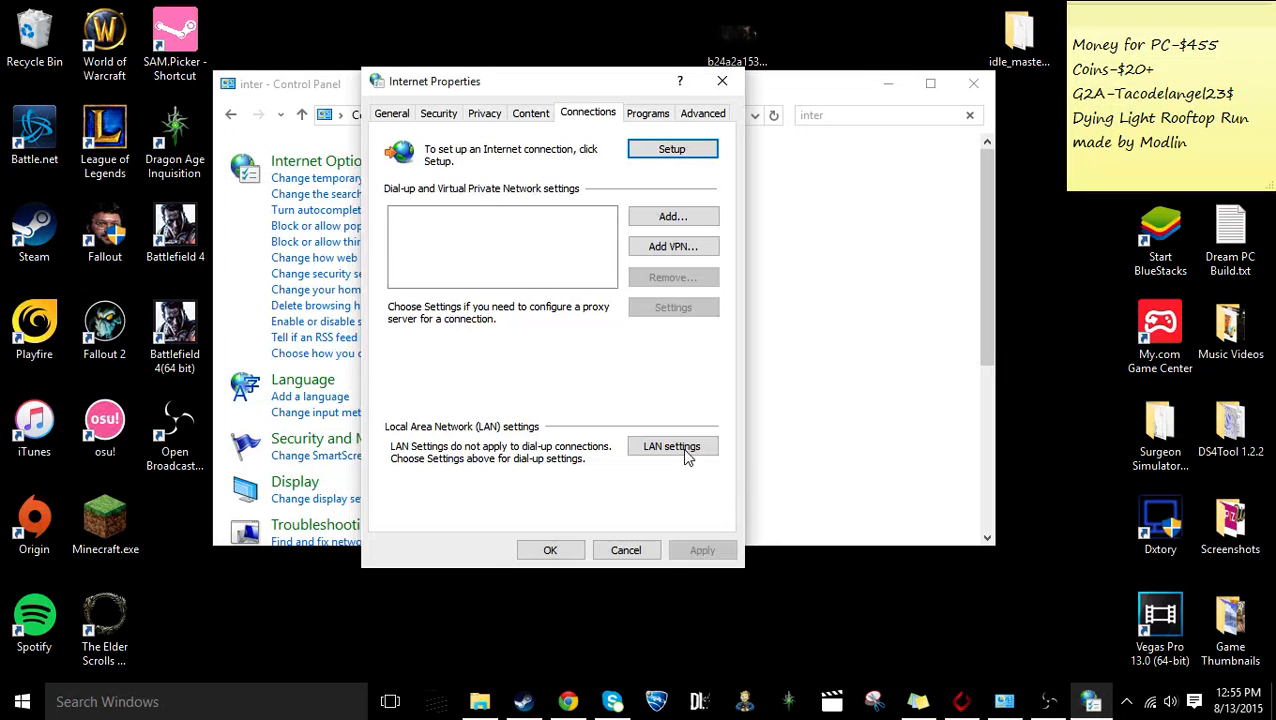
click(672, 446)
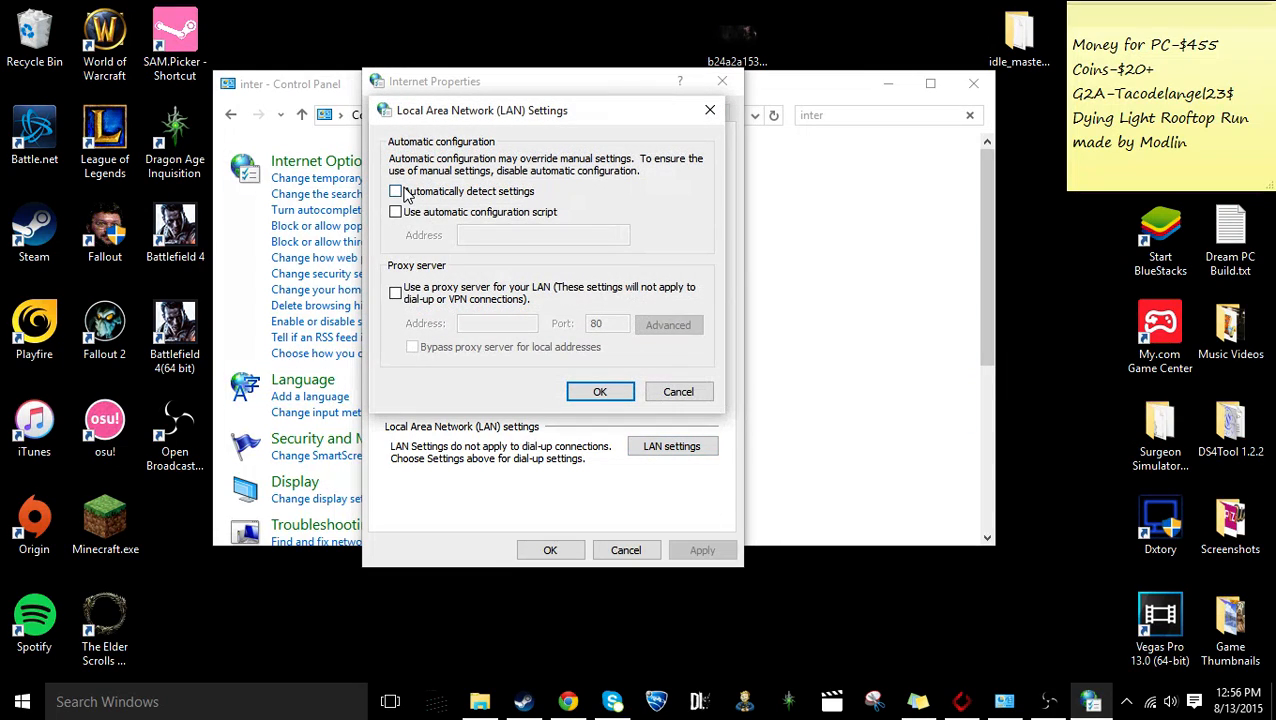
Leave 'Automatically detect settings' unchecked and confirm the LAN settings with OK
click(396, 192)
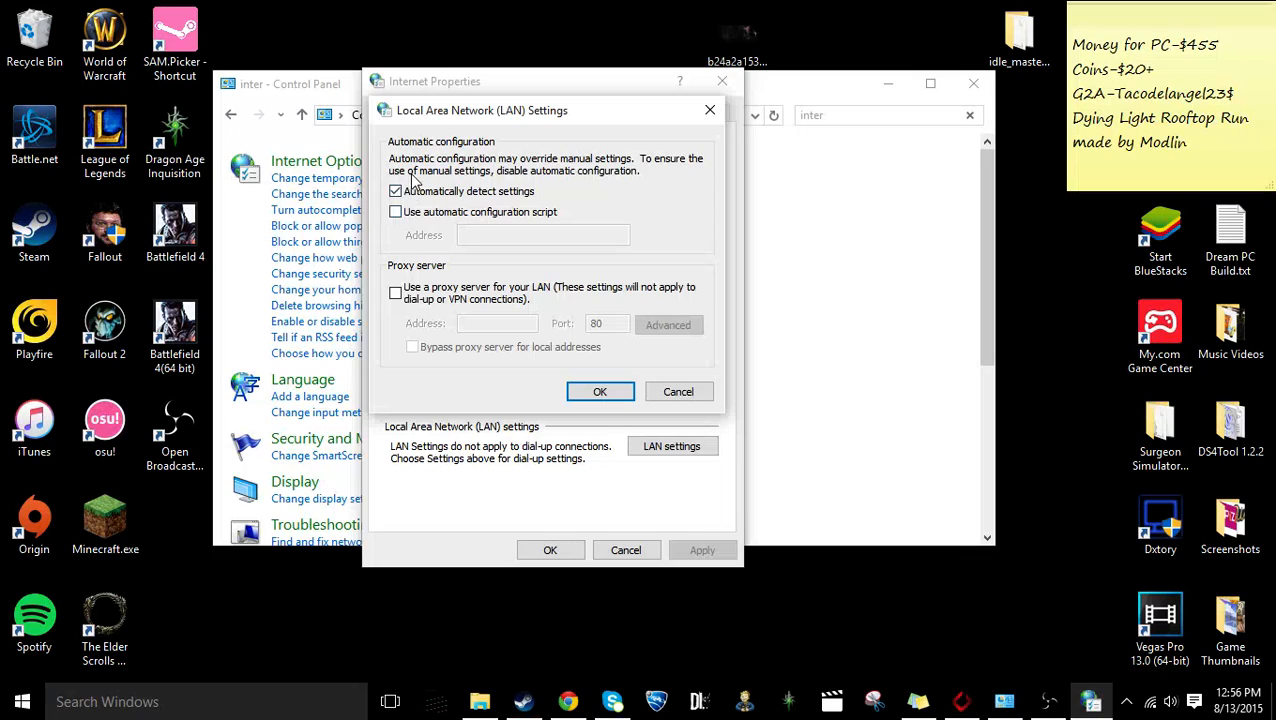
click(396, 192)
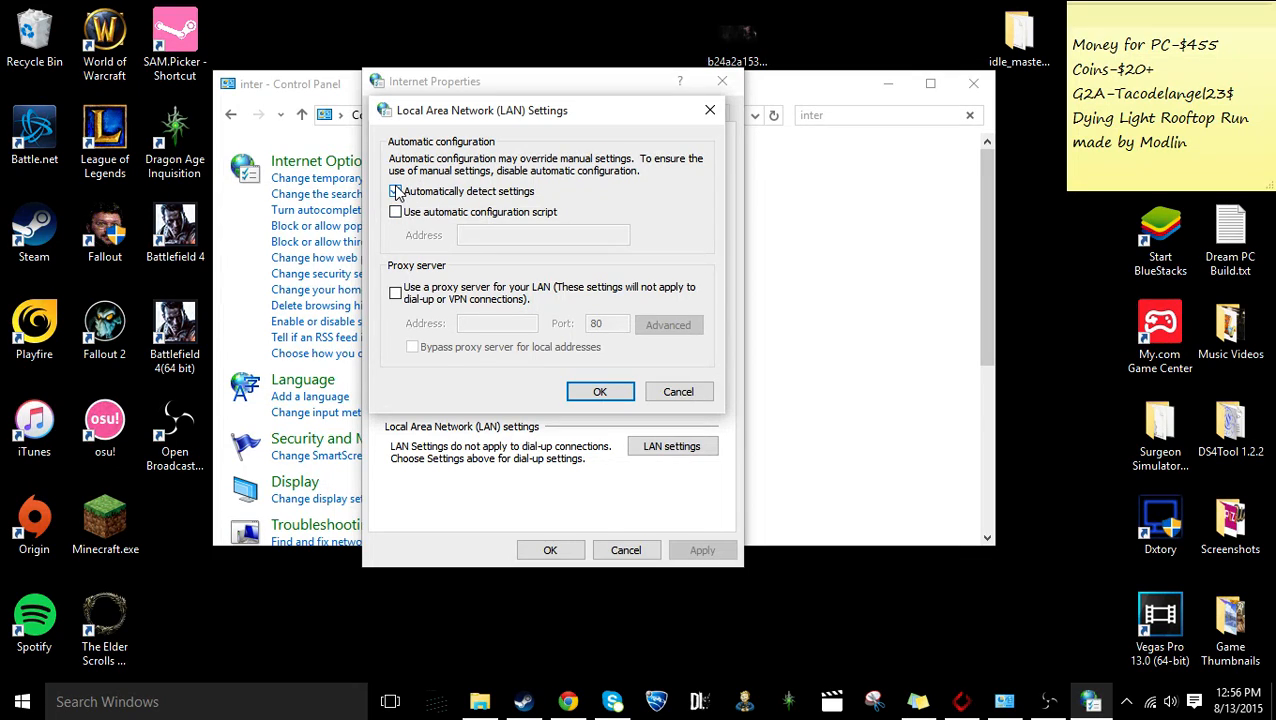
click(396, 192)
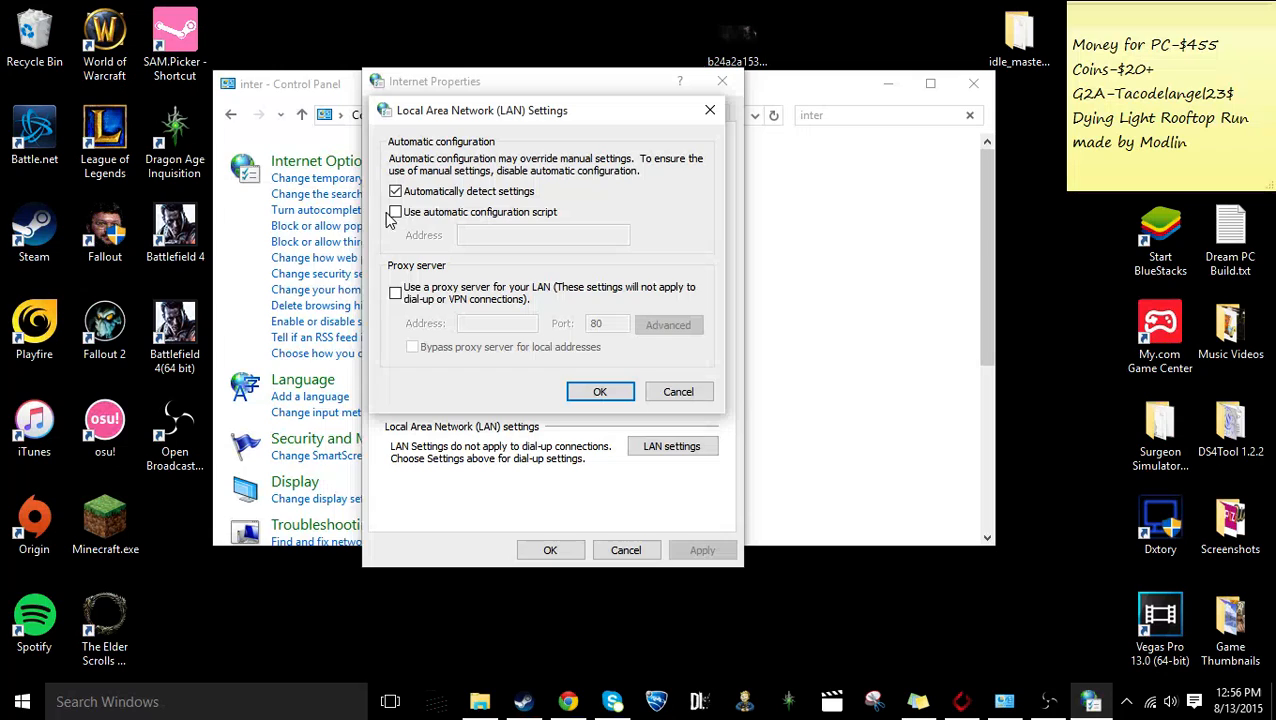
click(396, 192)
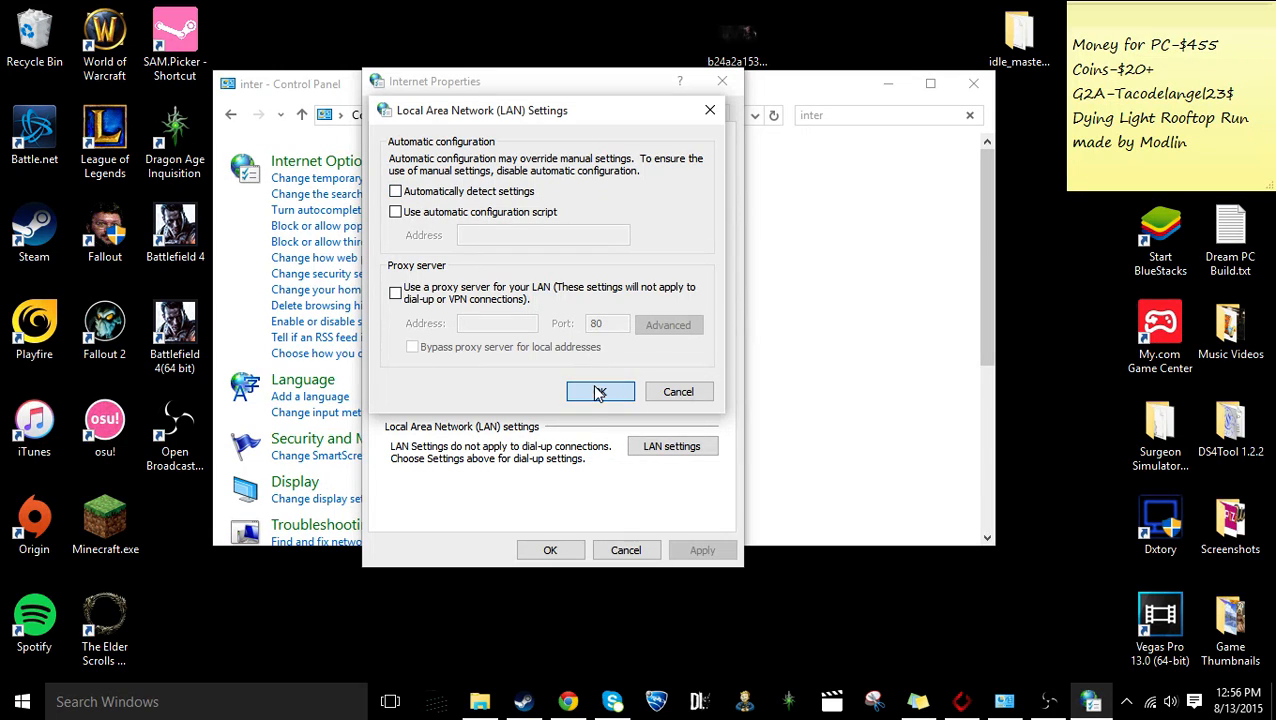
click(600, 390)
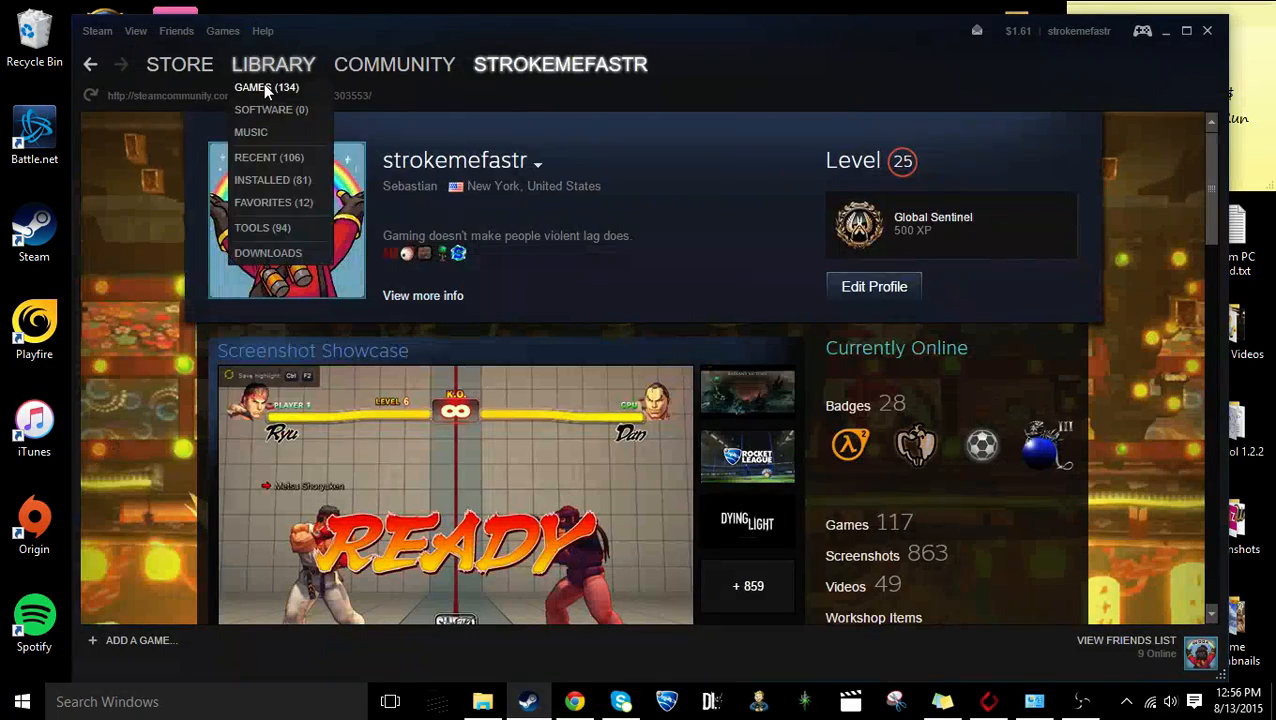
Visit the Steam store and library pages to verify the client now responds quickly
click(180, 64)
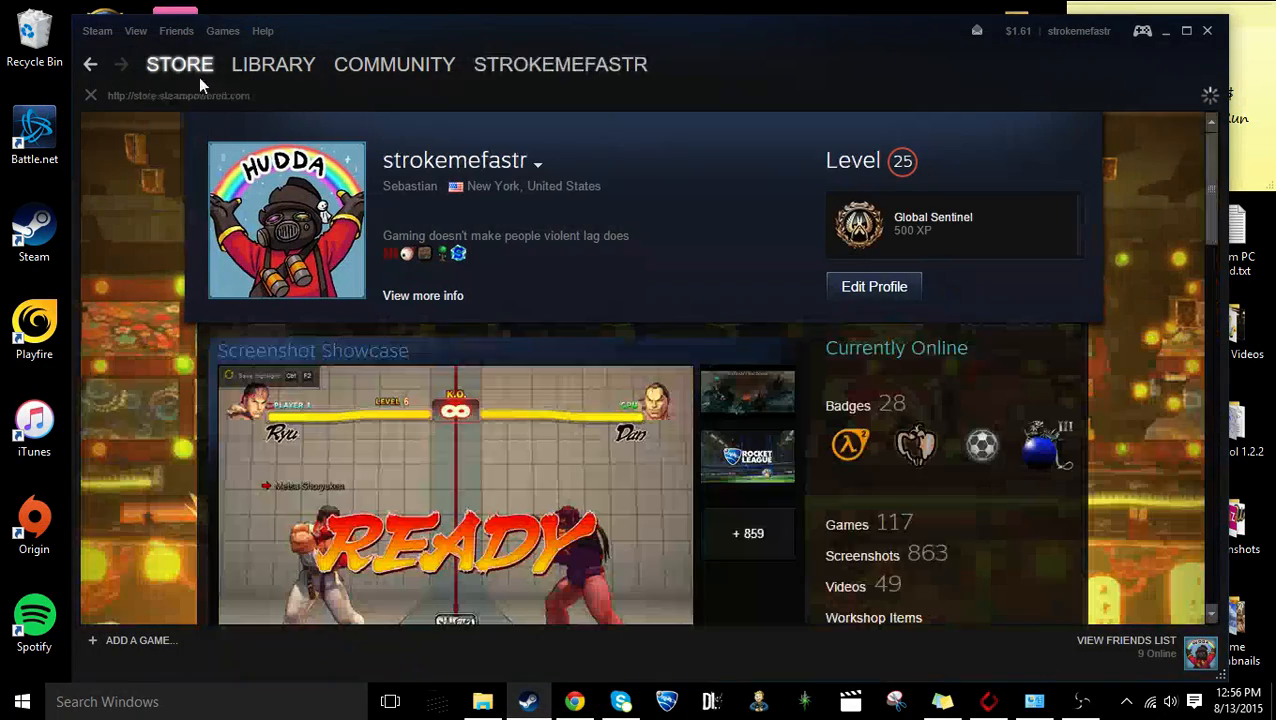
click(272, 64)
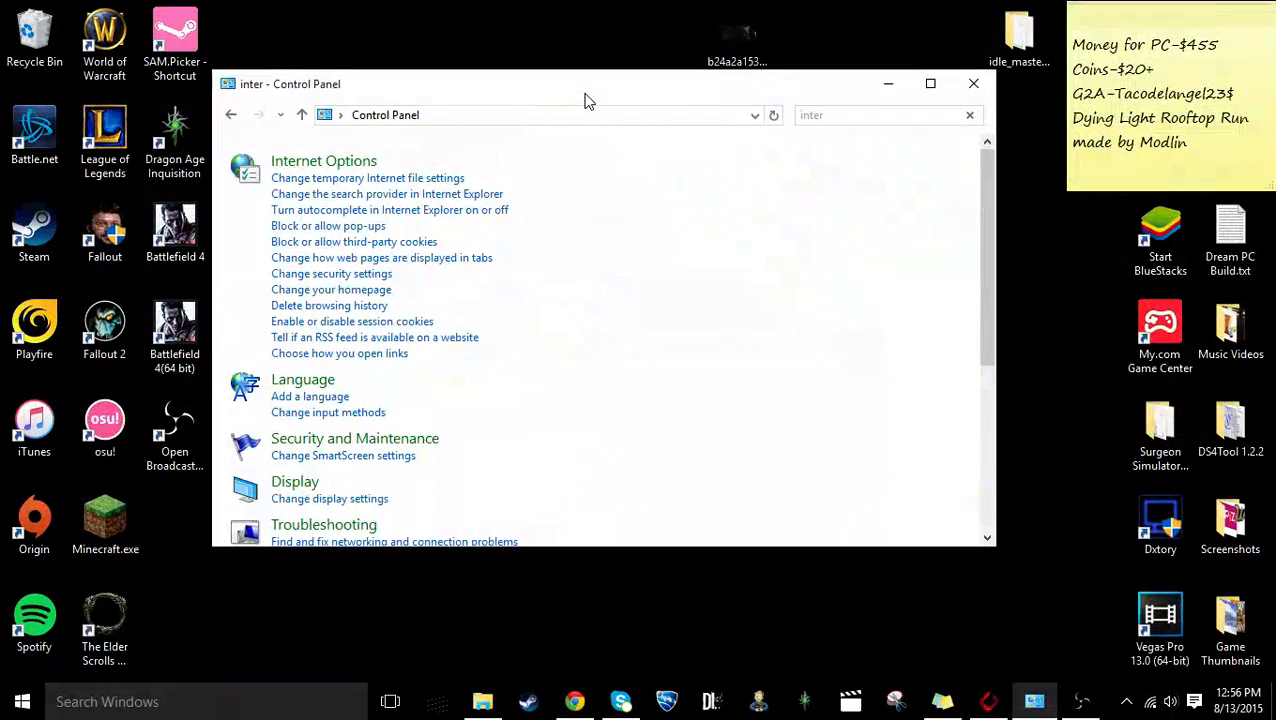
mouse_move(770, 100)
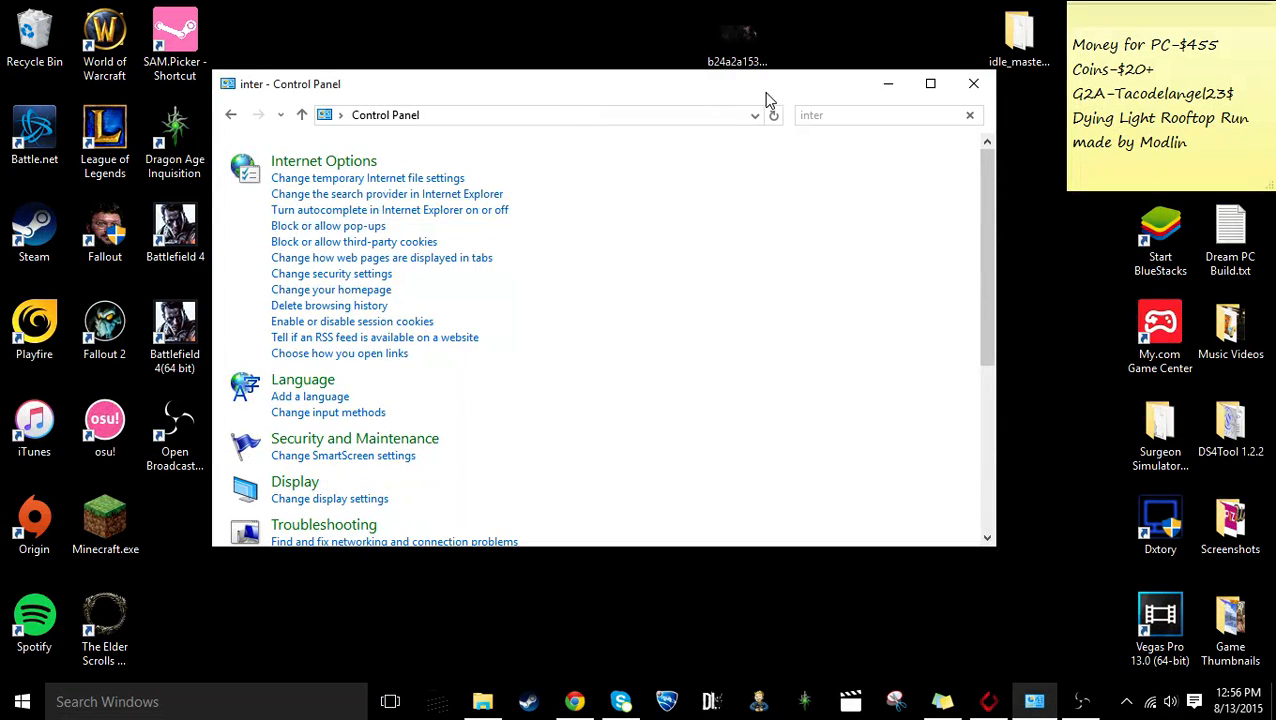
mouse_move(640, 94)
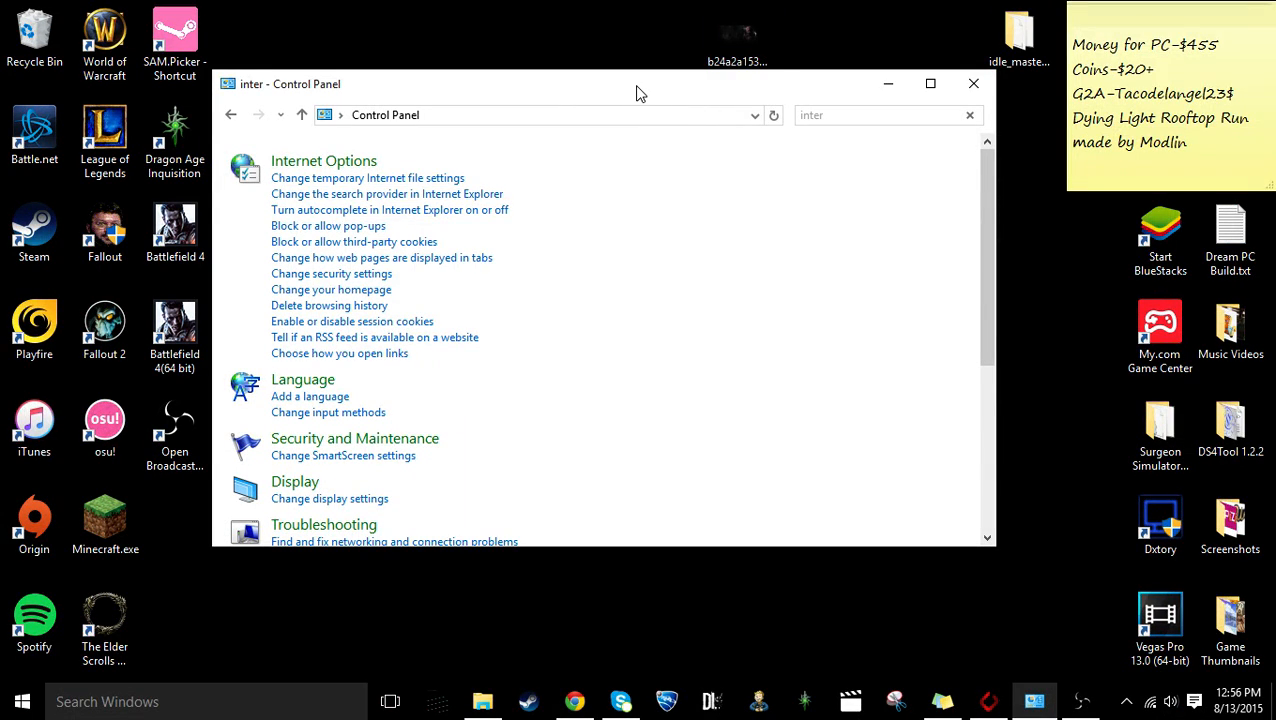
mouse_move(394, 76)
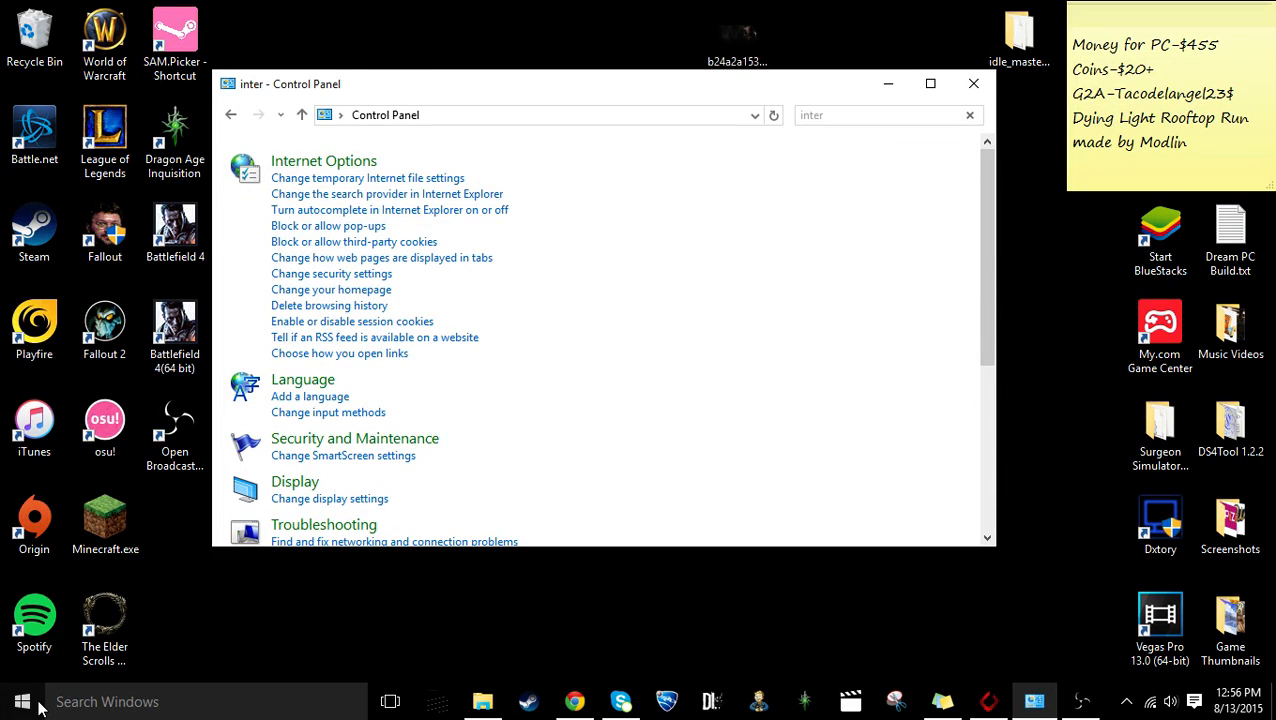
click(22, 700)
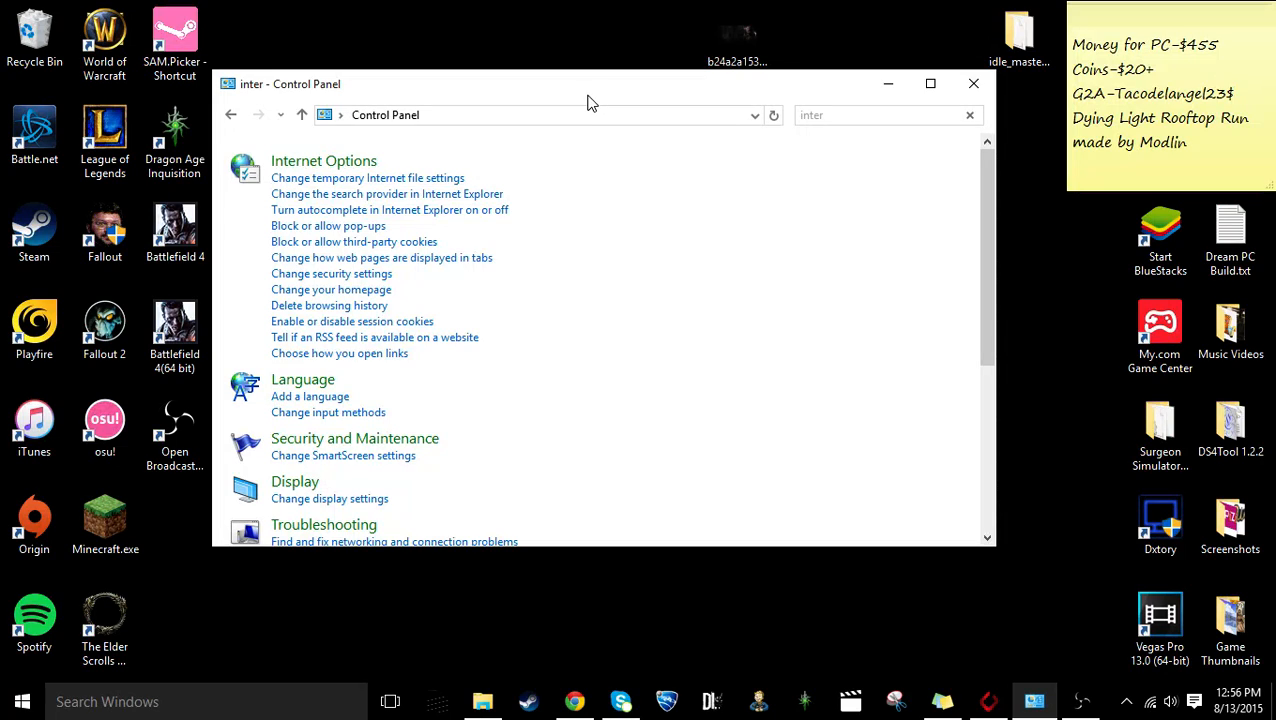
mouse_move(598, 86)
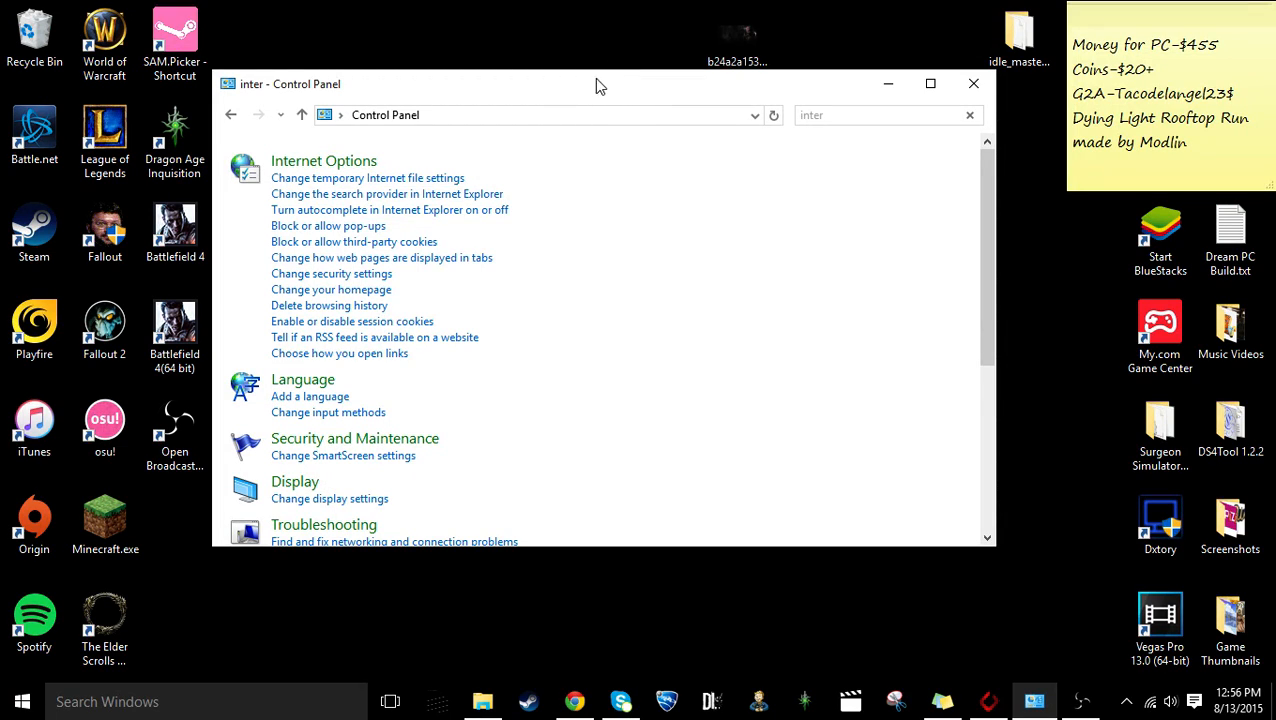